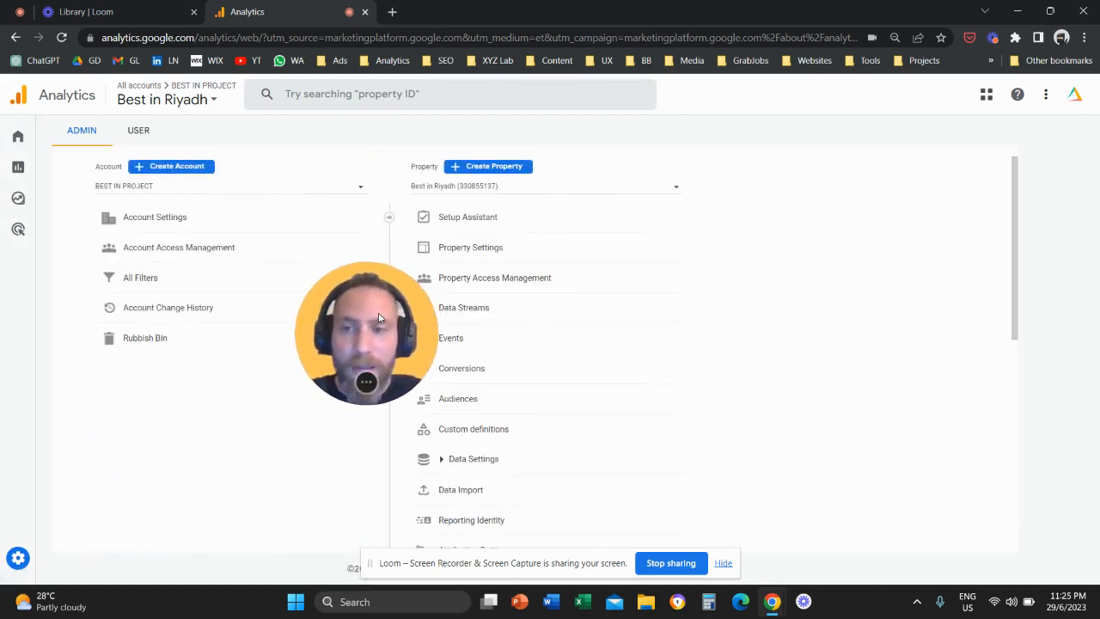
mouse_move(322, 292)
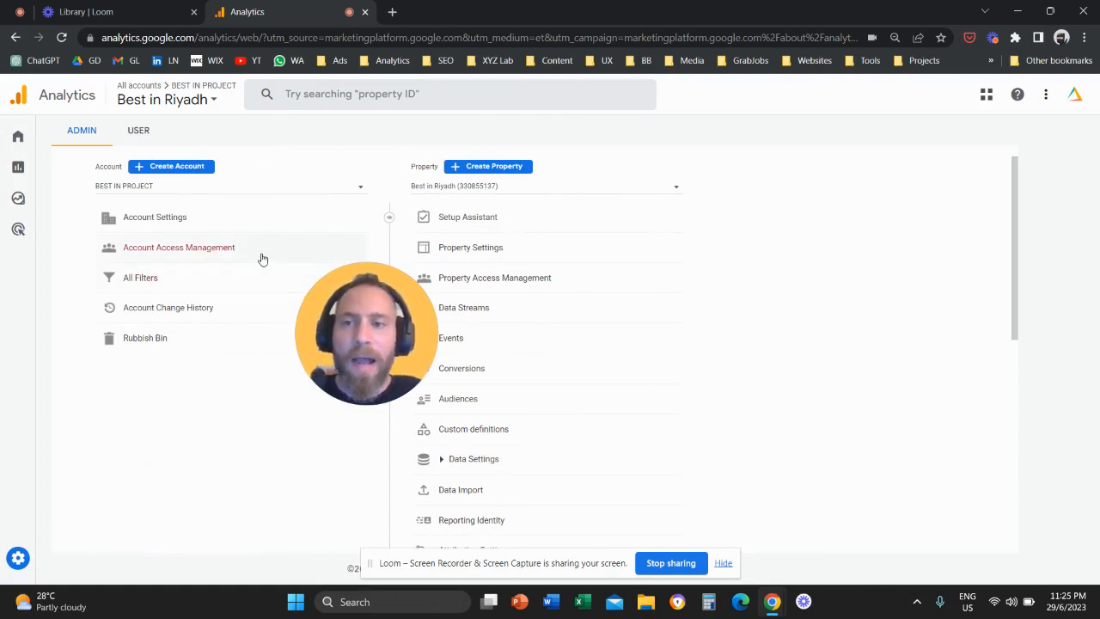
mouse_move(215, 188)
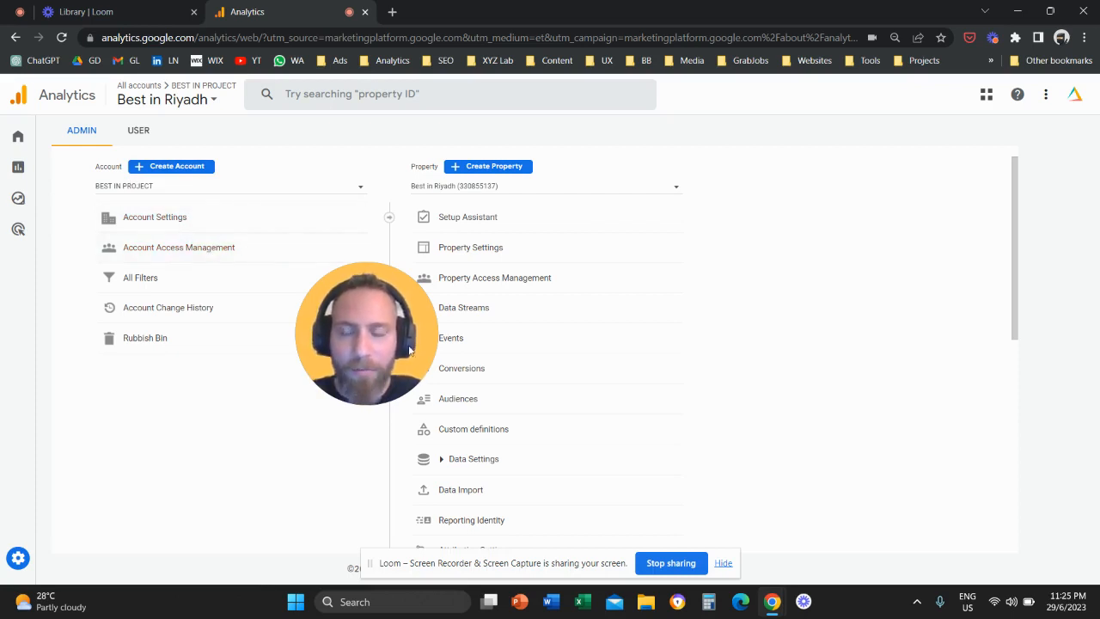
mouse_move(537, 284)
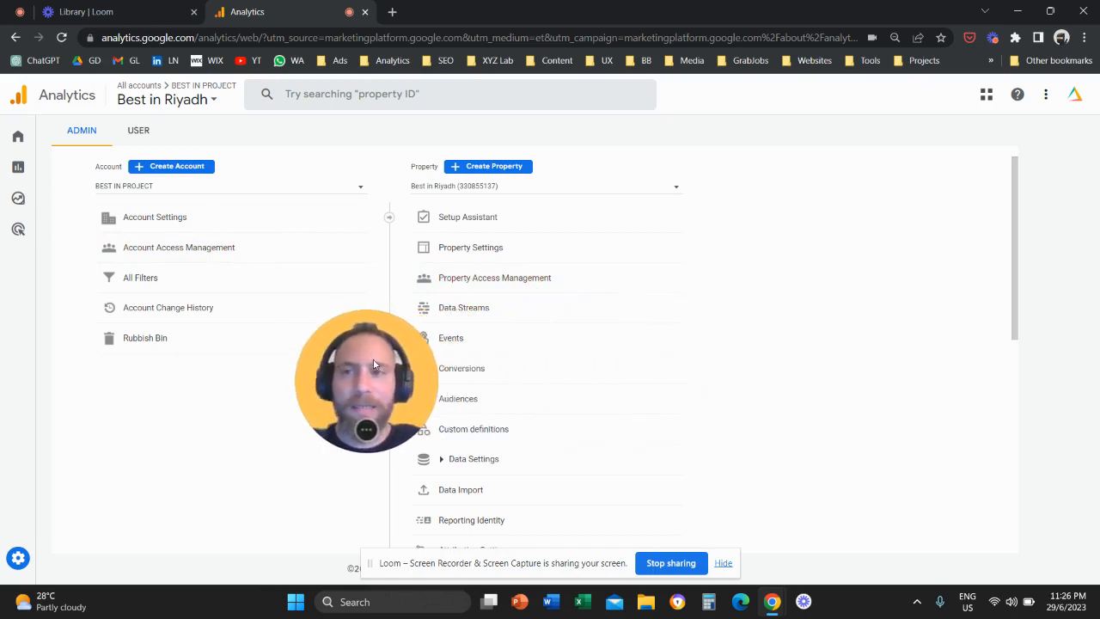
mouse_move(247, 281)
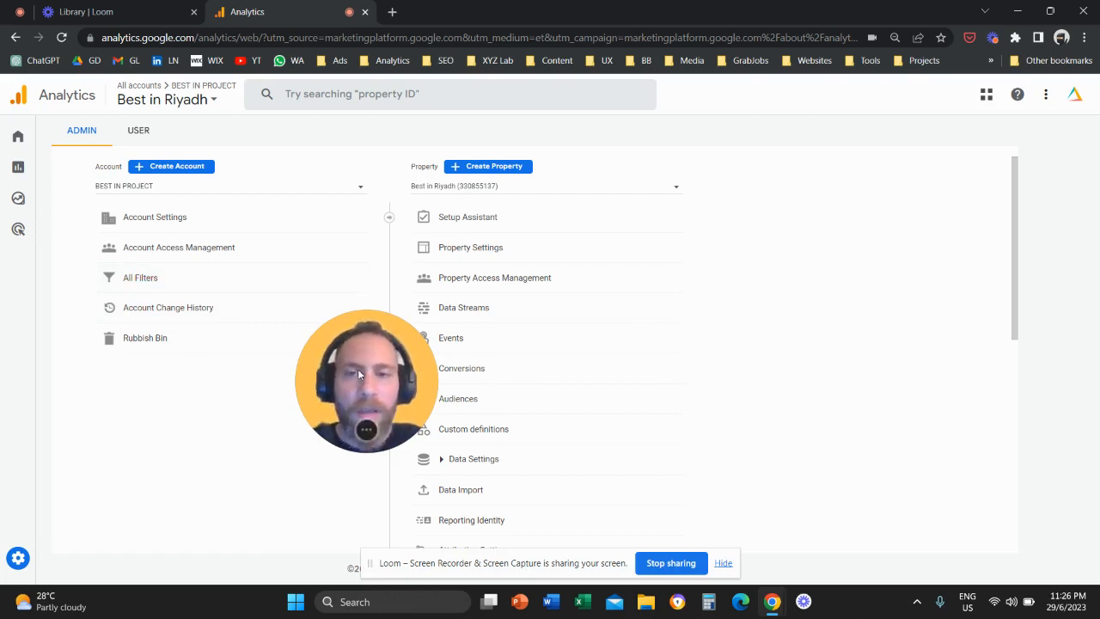
mouse_move(589, 278)
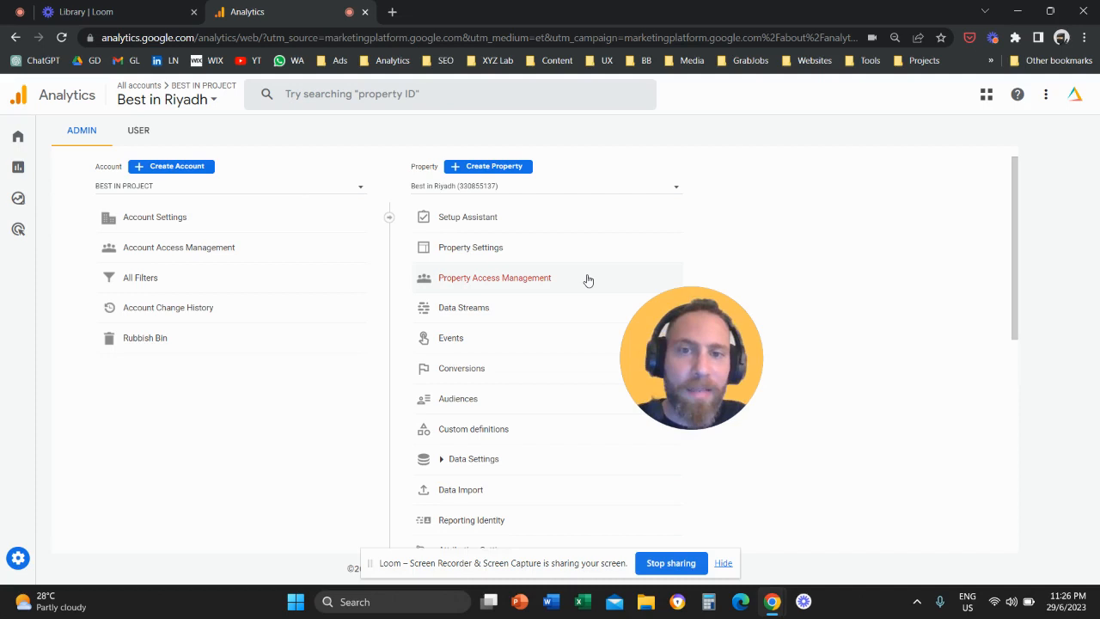
mouse_move(673, 336)
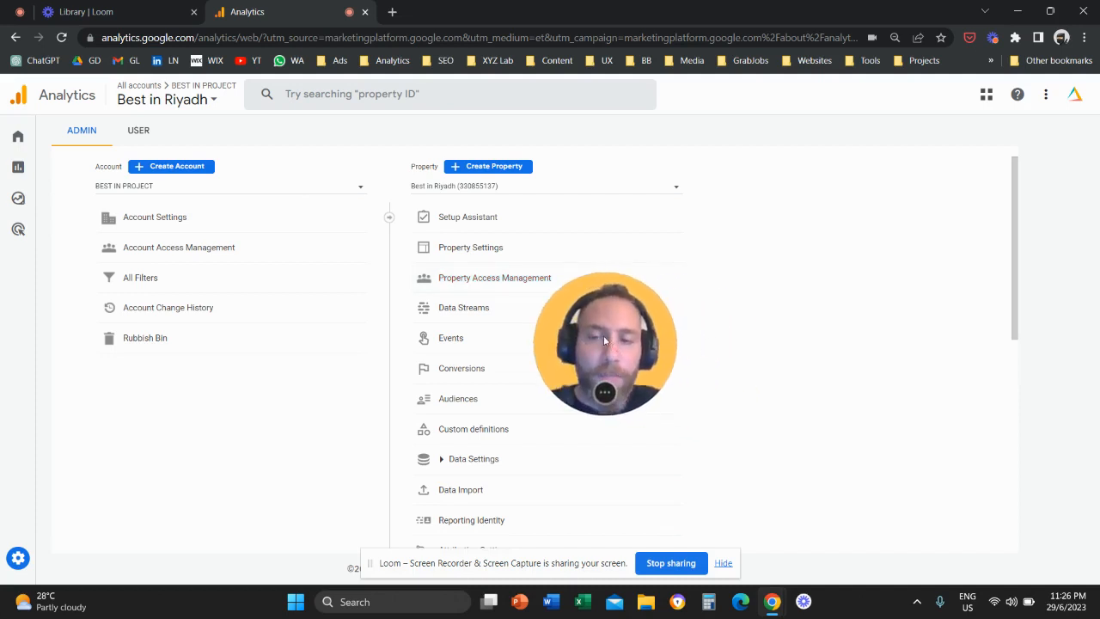
Step: Open Account Access Management and bring up the add users or user groups options
left_click(178, 247)
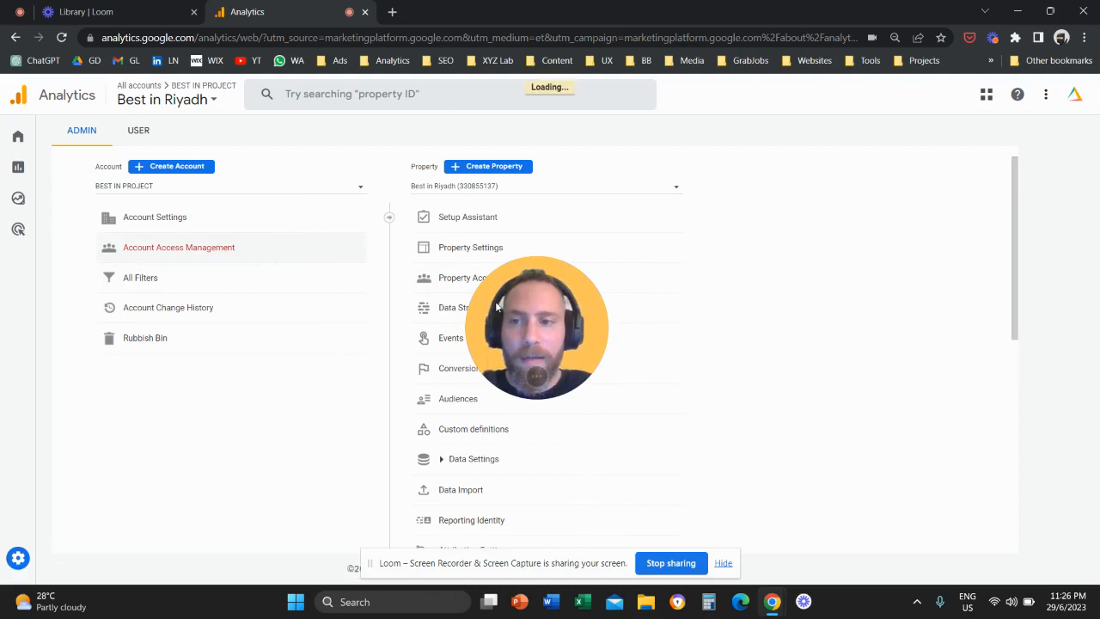
left_click(178, 246)
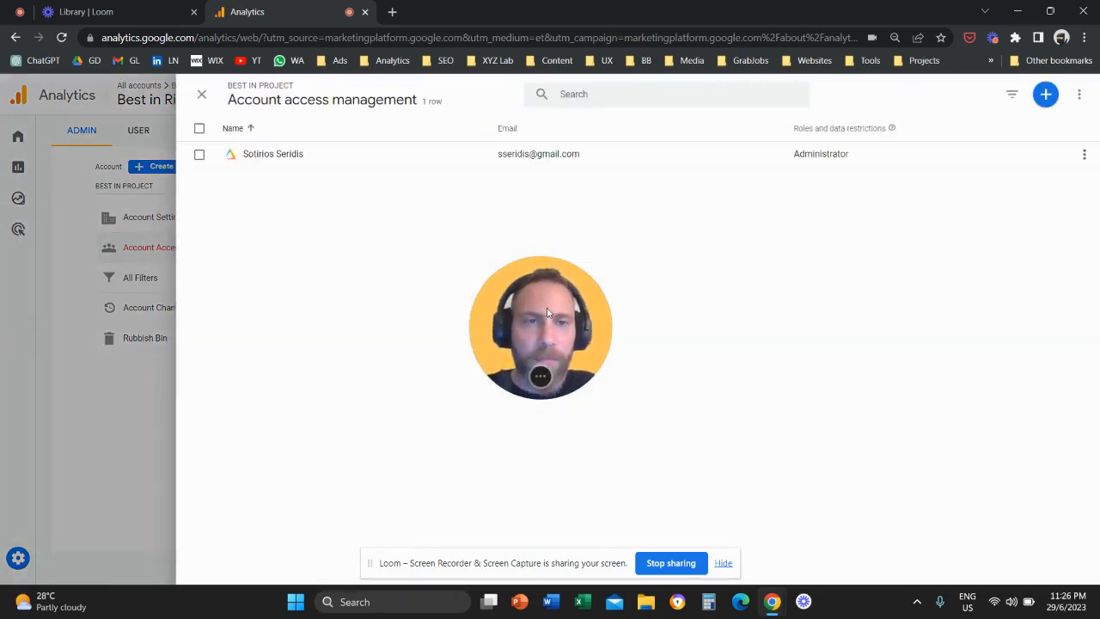
mouse_move(1045, 94)
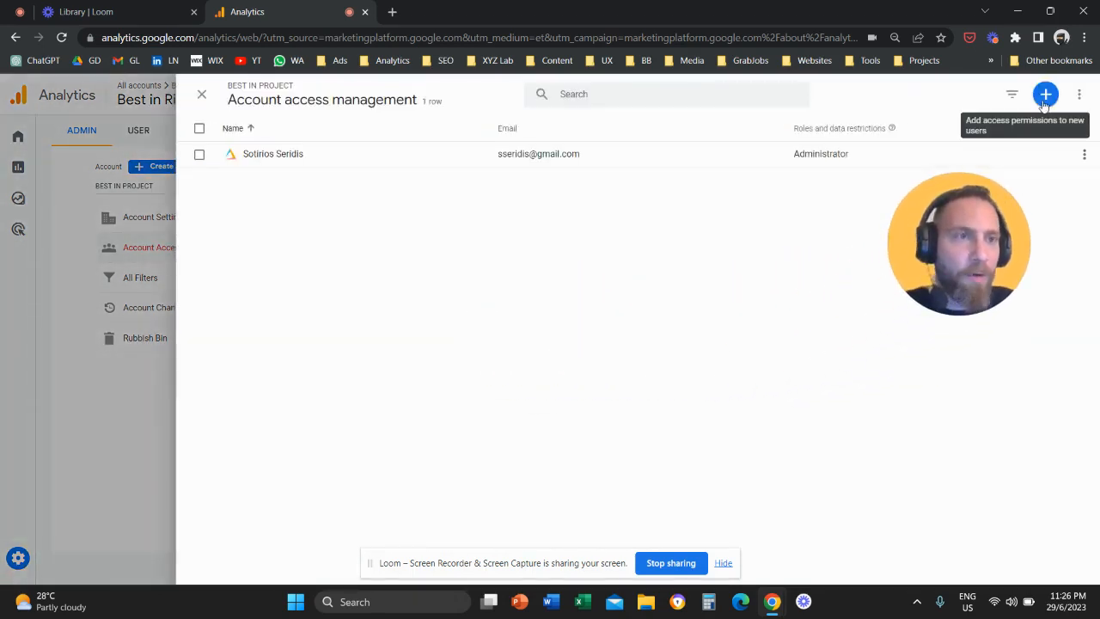
left_click(1045, 95)
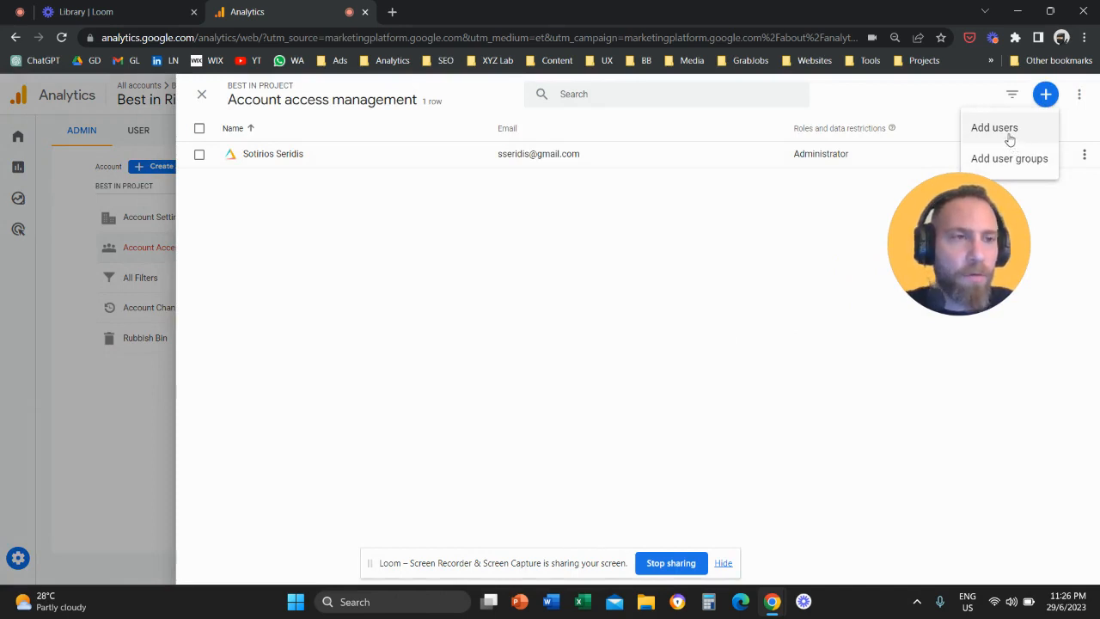
Step: Start adding users, focus the email field, and review the available roles
left_click(993, 127)
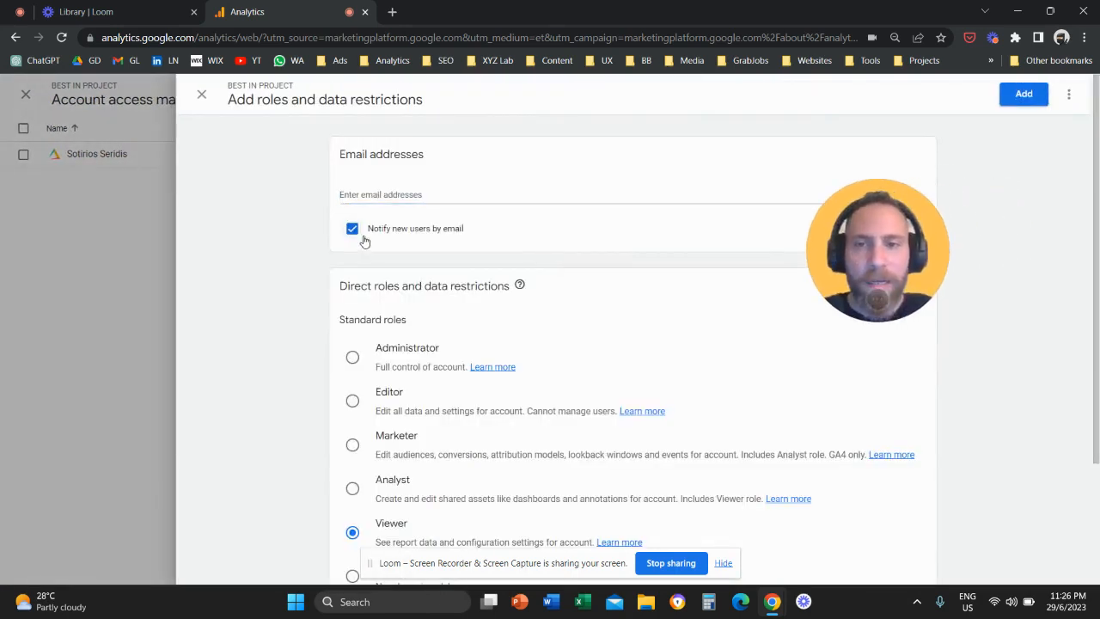
left_click(584, 194)
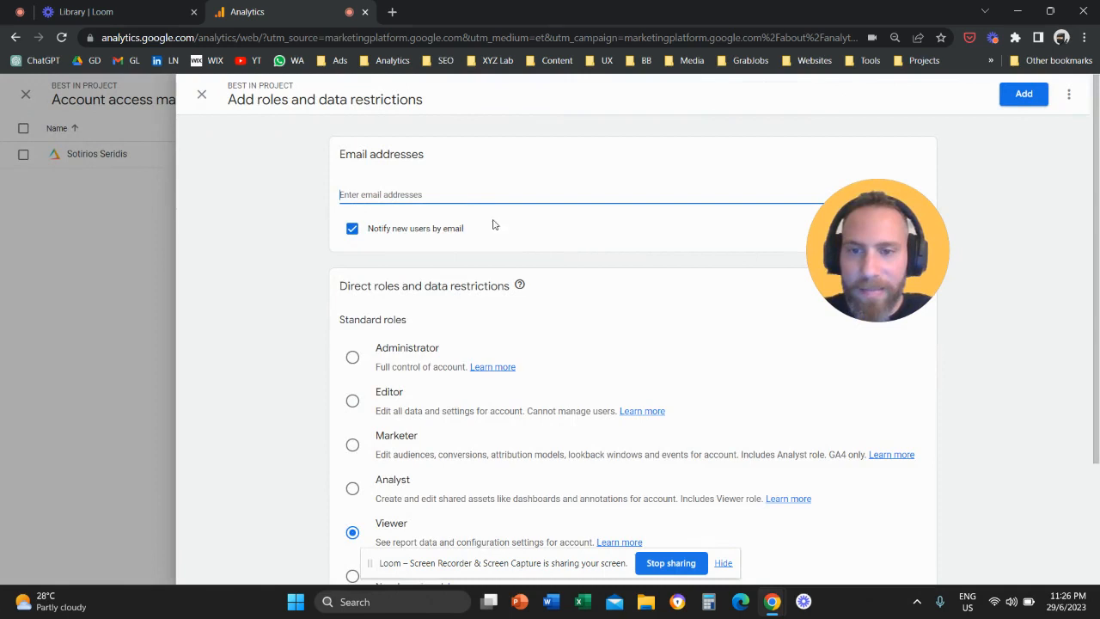
scroll("down", 3)
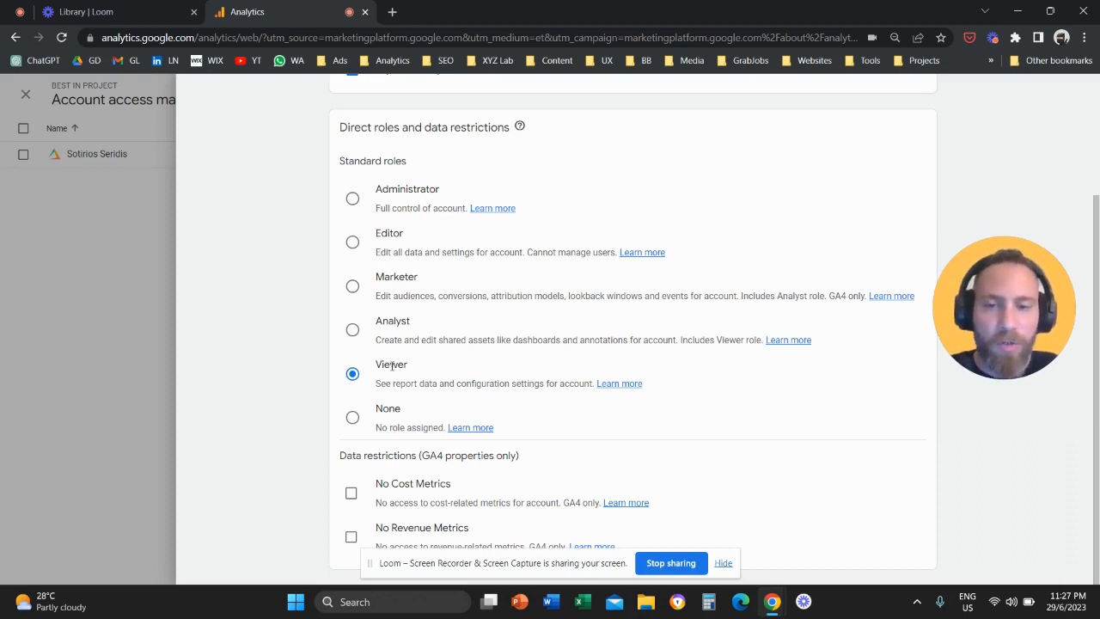
mouse_move(1009, 322)
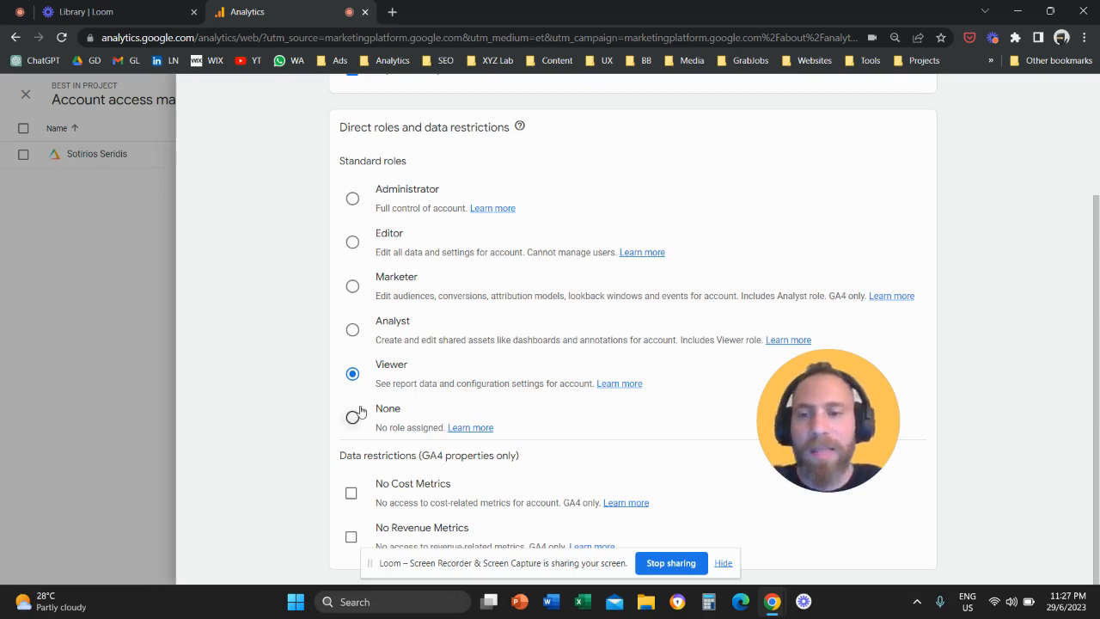
scroll("up", 3)
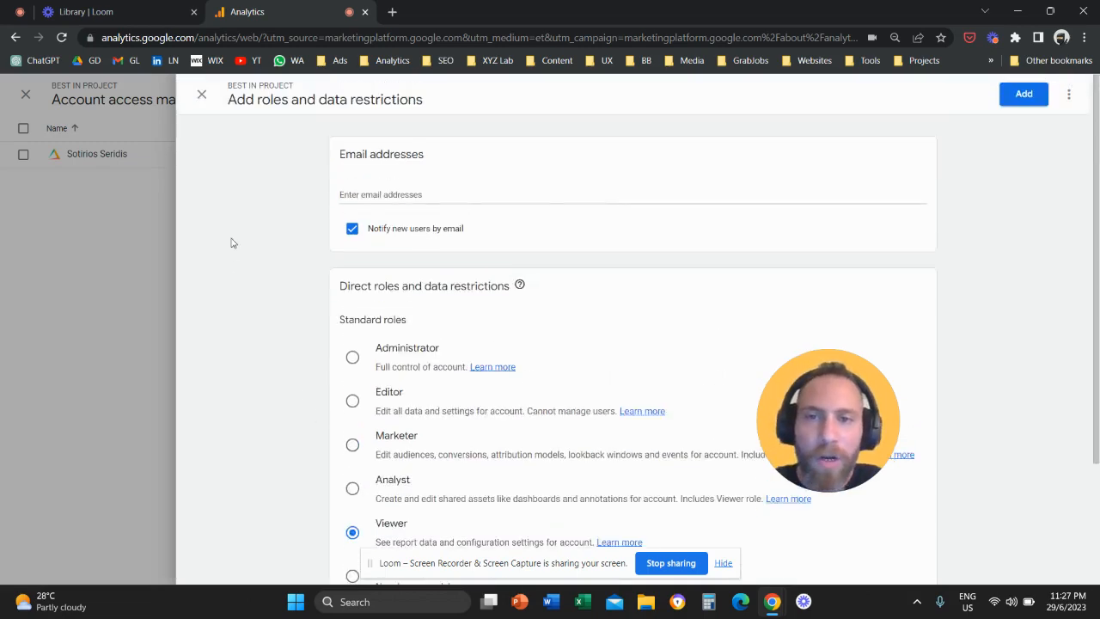
Step: Close the account-level forms and open Property Access Management for Best in Riyadh
left_click(201, 94)
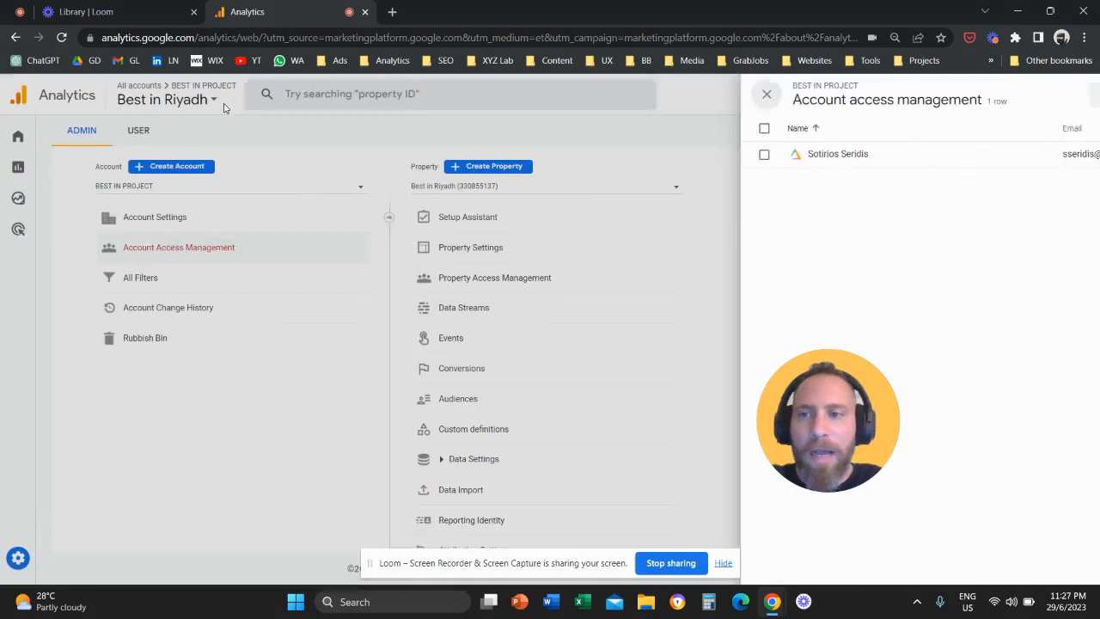
left_click(766, 94)
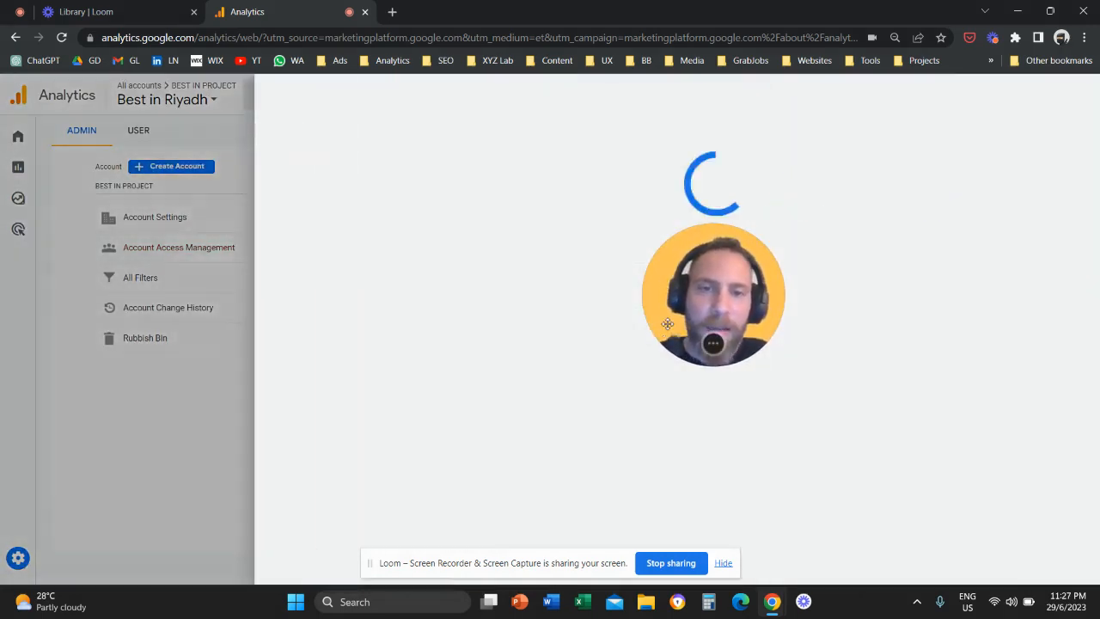
left_click(178, 247)
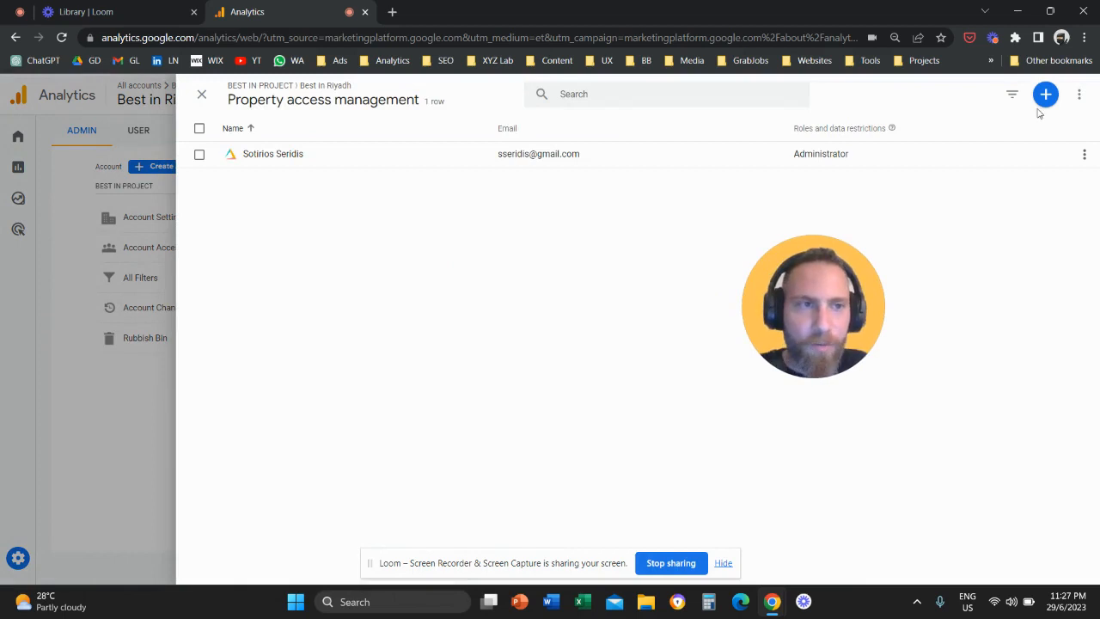
Step: Open the property add-user form, select Marketer, then switch the role to Editor
left_click(1045, 94)
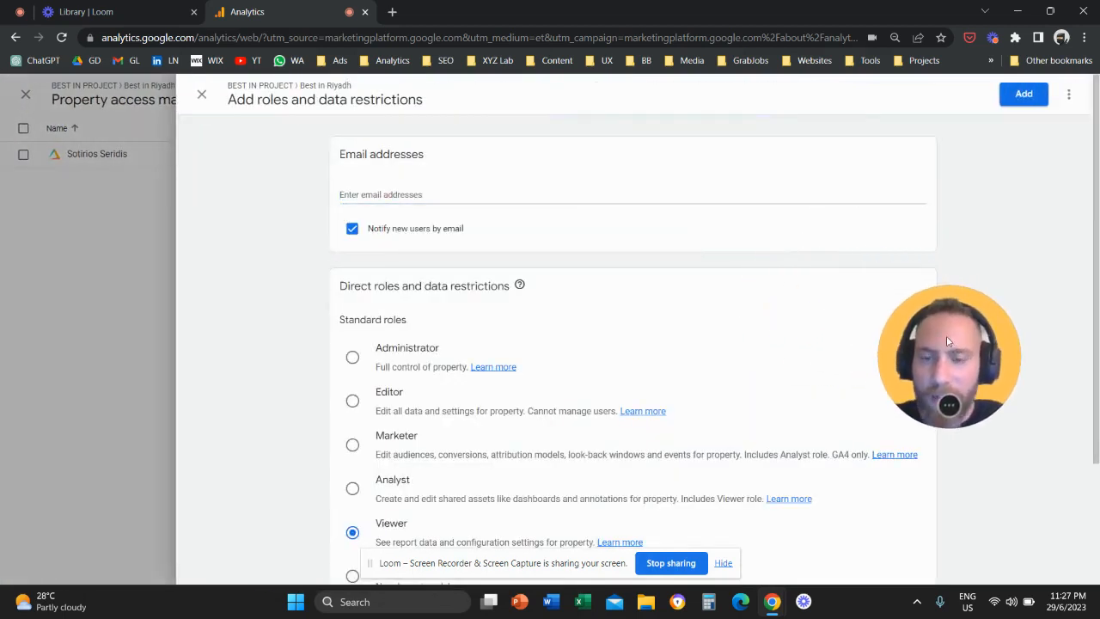
scroll("down", 3)
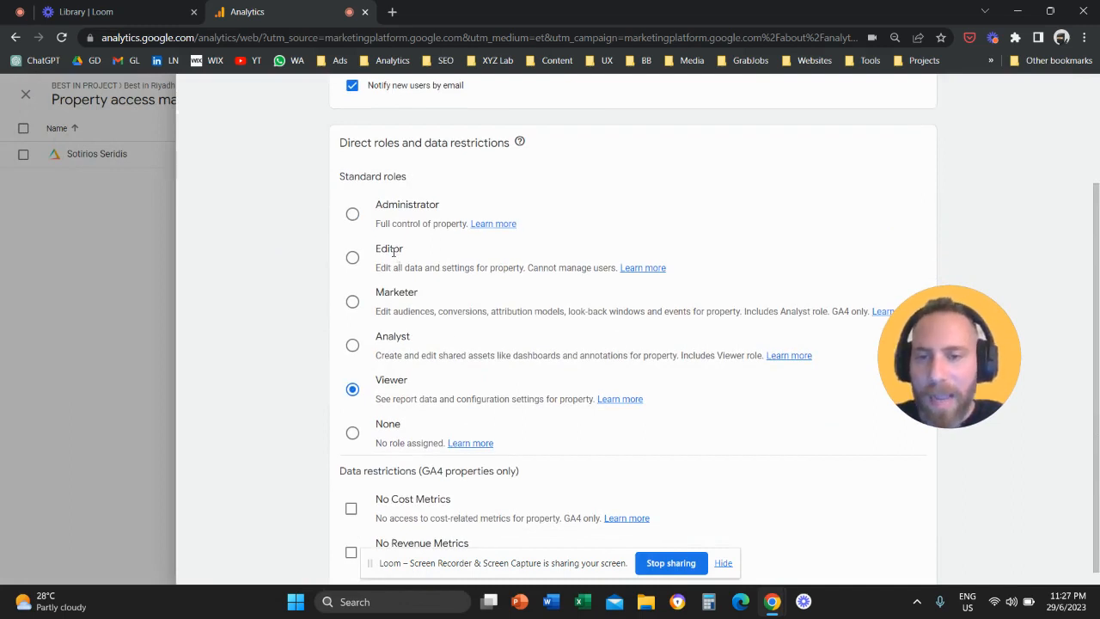
mouse_move(353, 257)
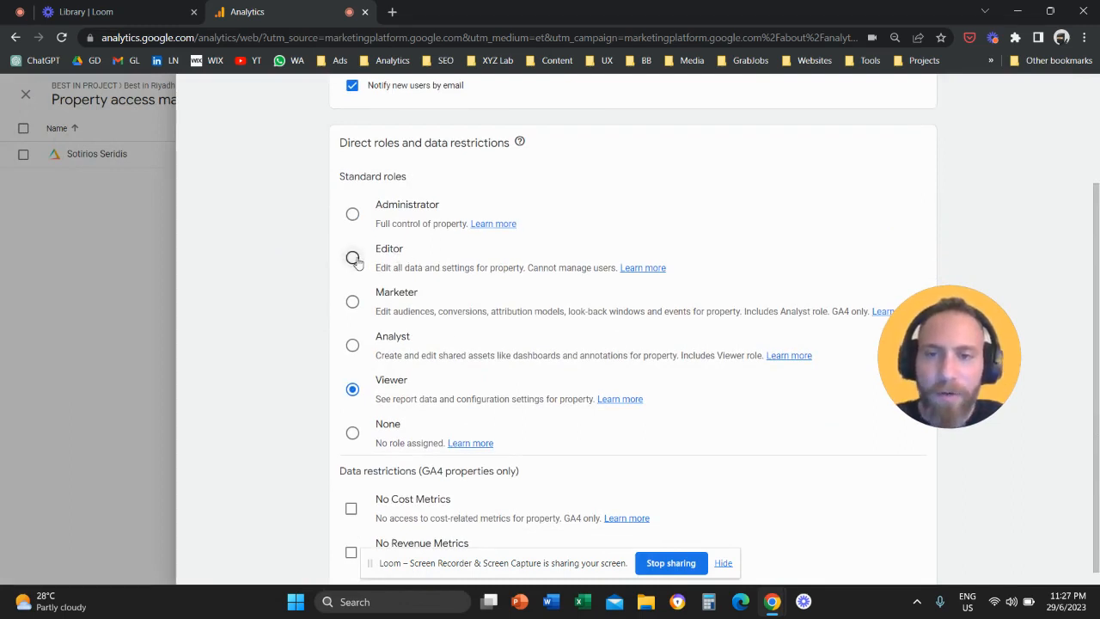
left_click(352, 301)
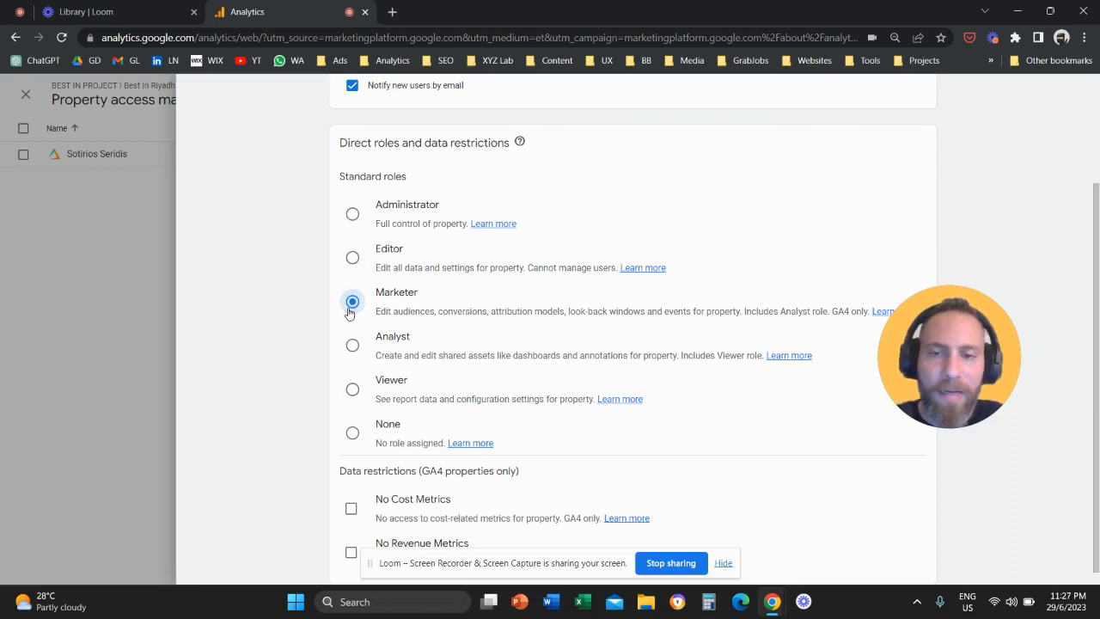
left_click(353, 257)
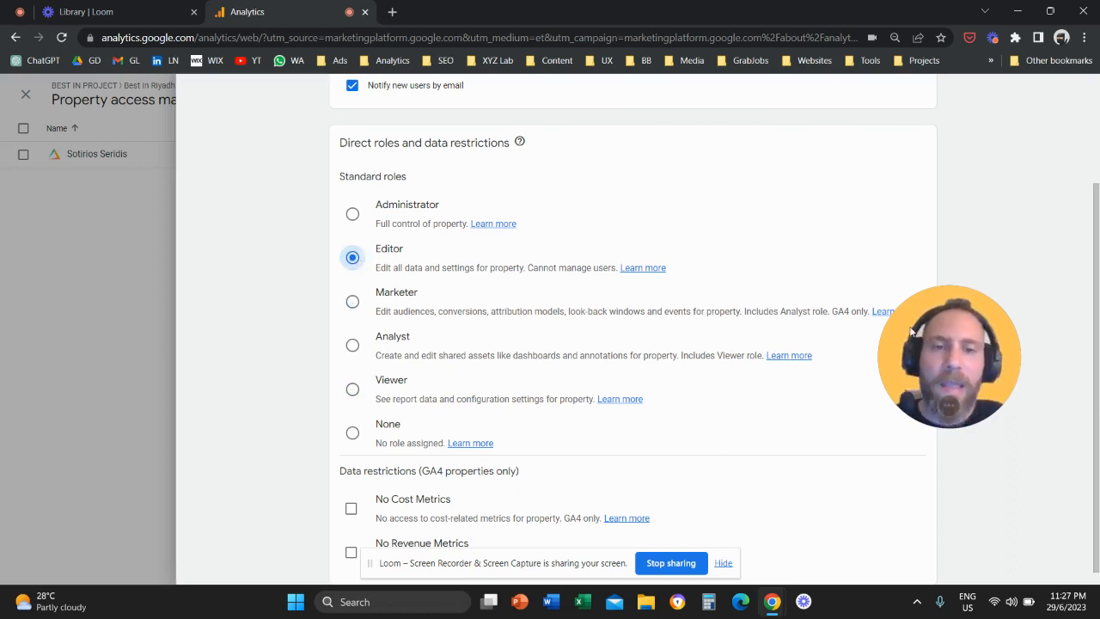
mouse_move(986, 282)
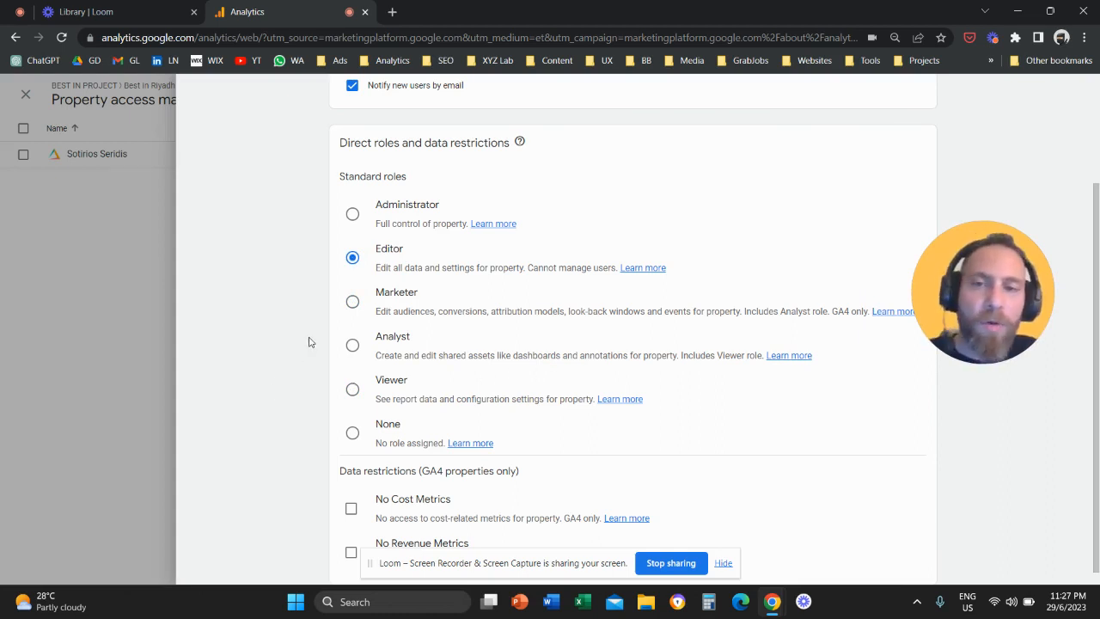
mouse_move(285, 350)
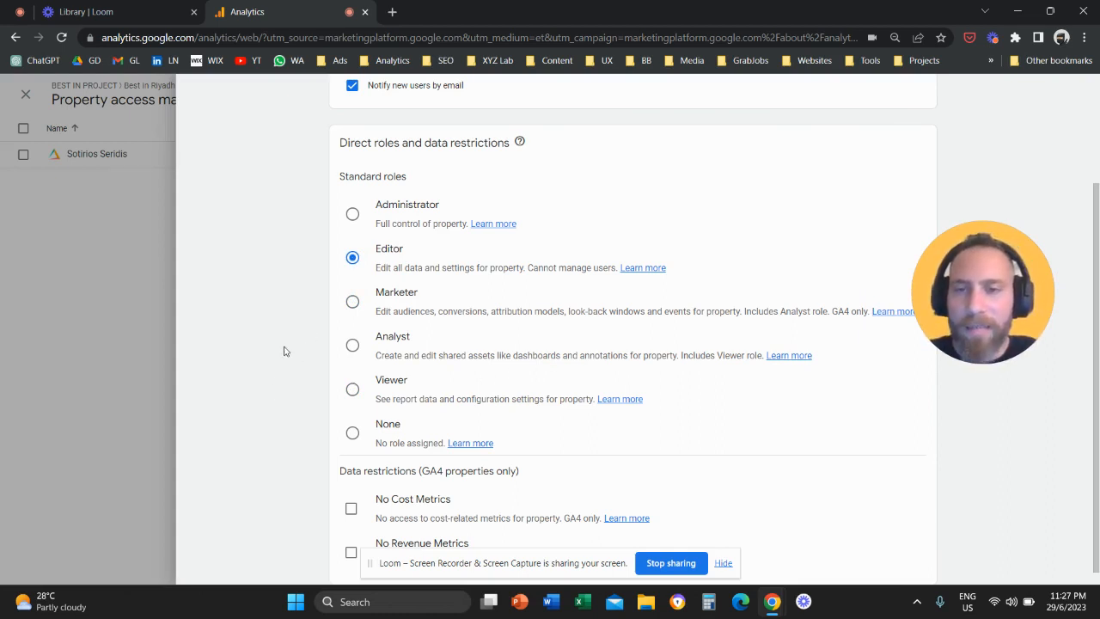
mouse_move(290, 345)
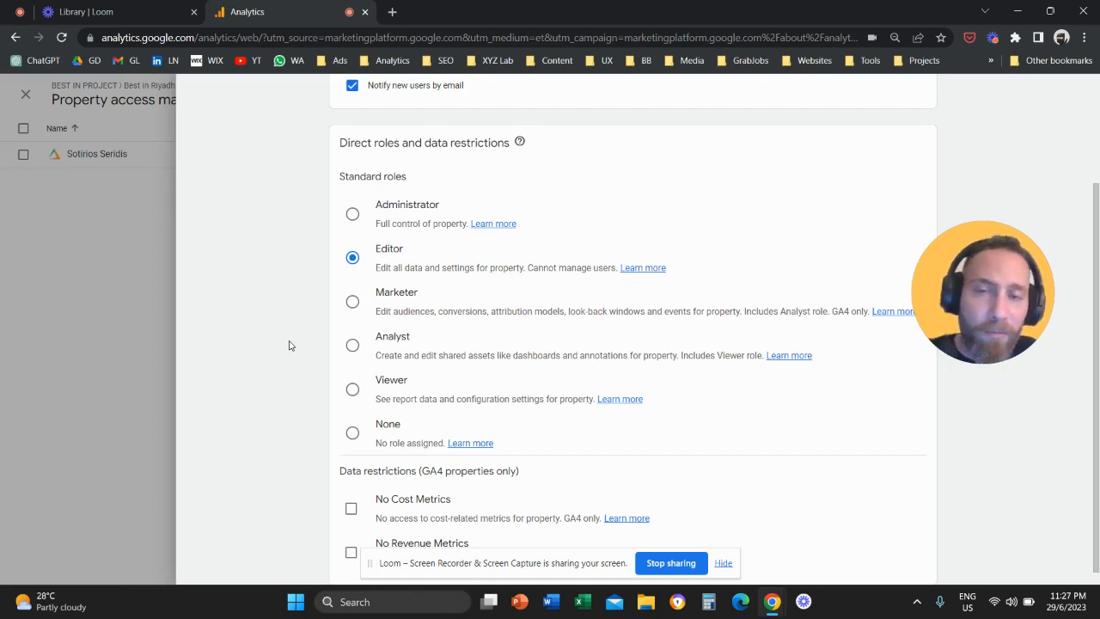
mouse_move(317, 344)
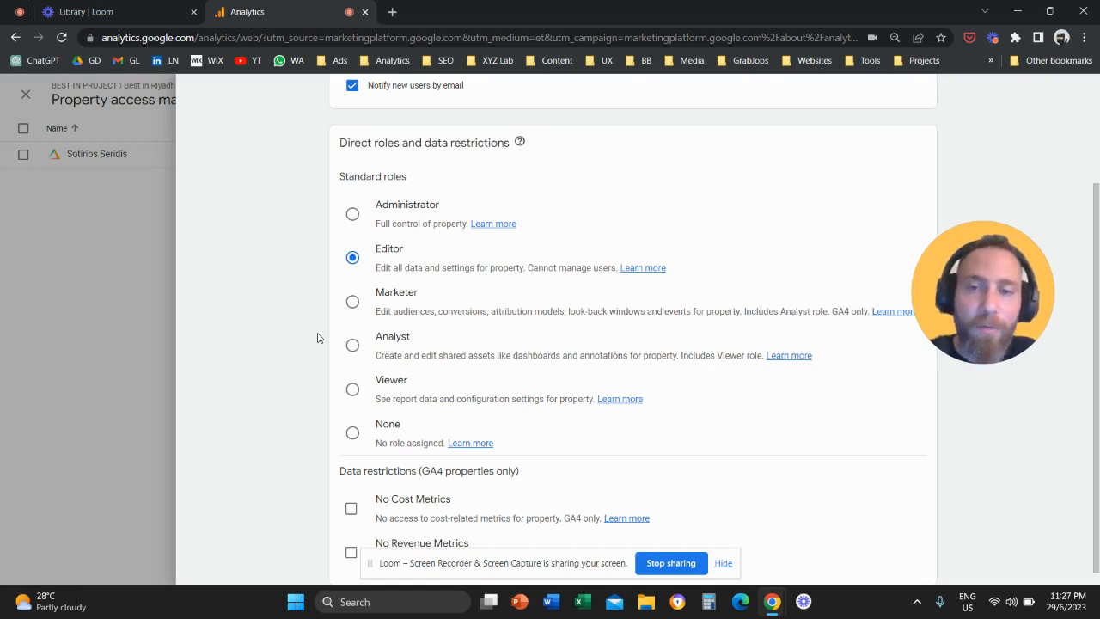
Step: Switch the new property user's standard role from Editor to Administrator
left_click(352, 214)
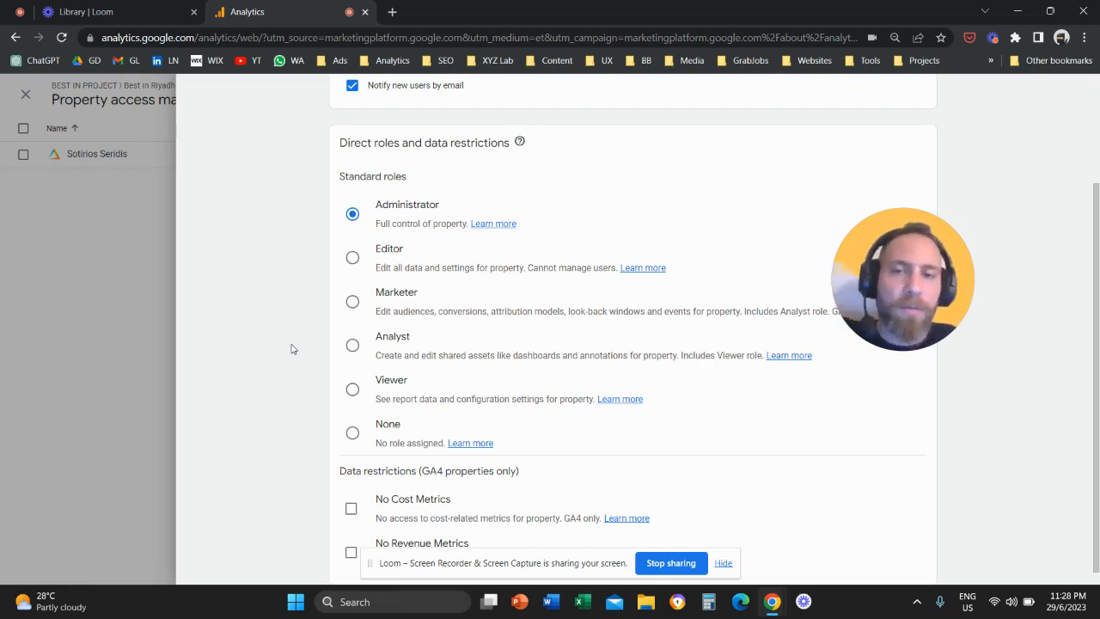
mouse_move(255, 261)
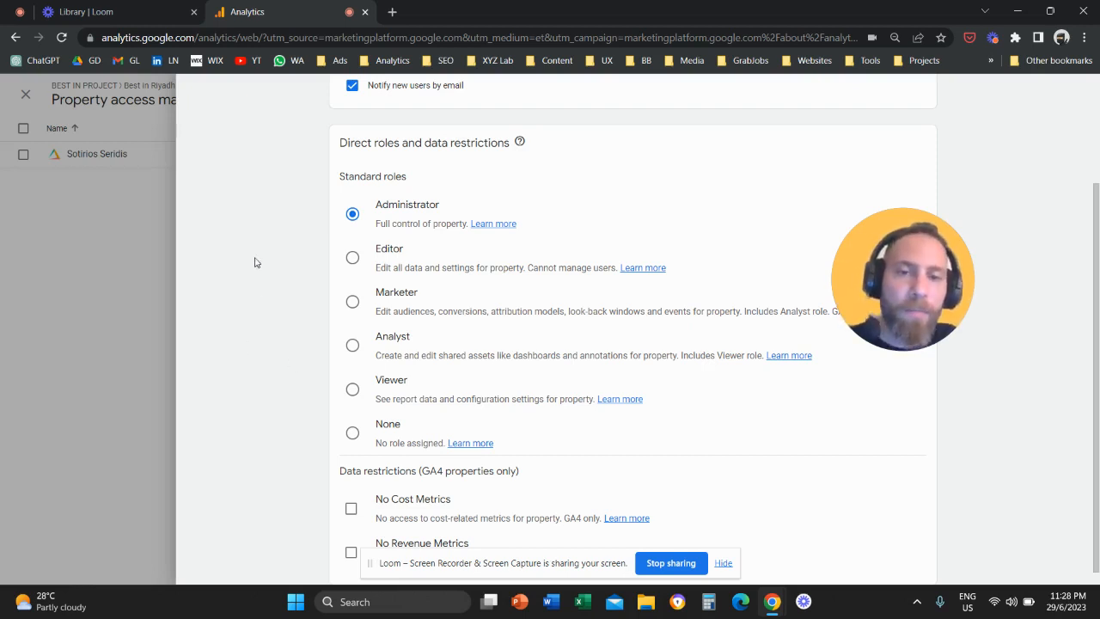